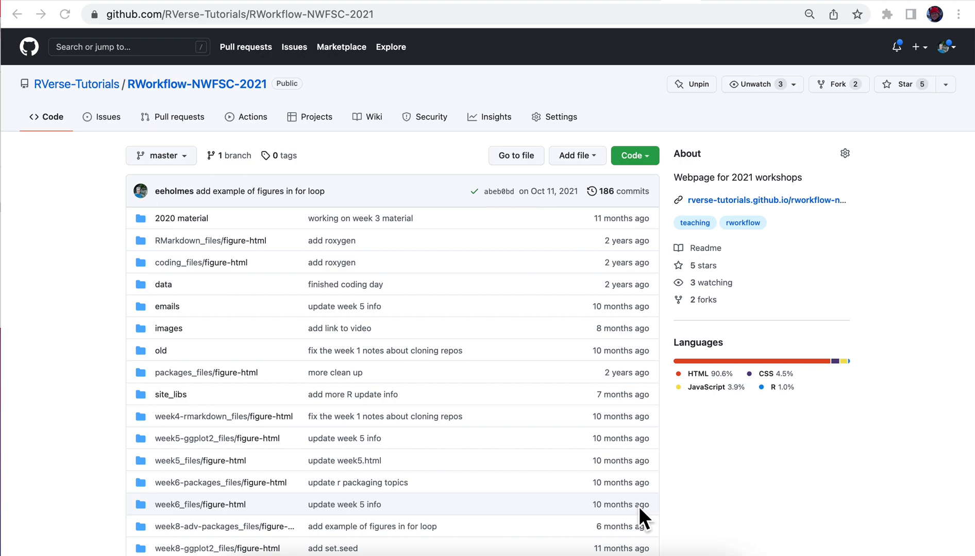
pyautogui.moveTo(405, 34)
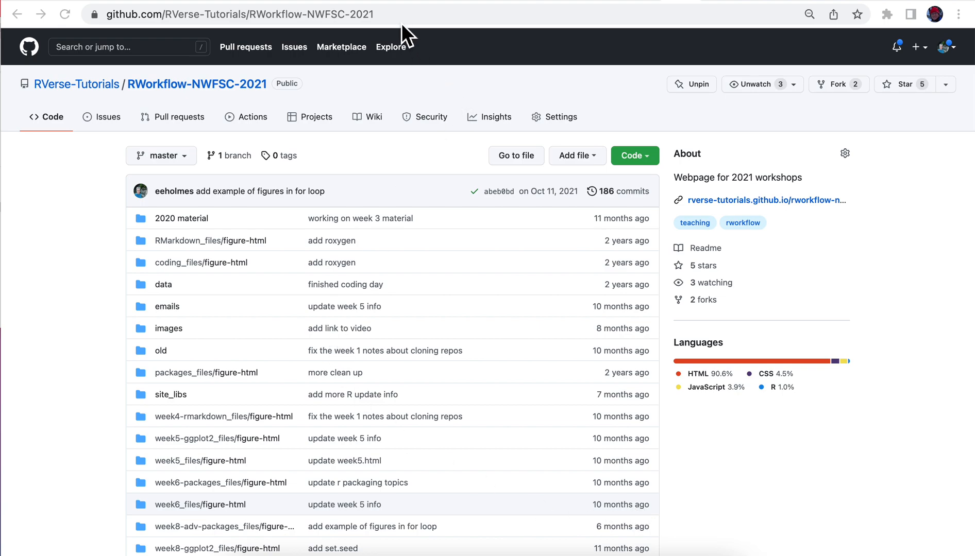
# Copy the 2021 workshop repository's URL from the address bar
pyautogui.click(238, 14)
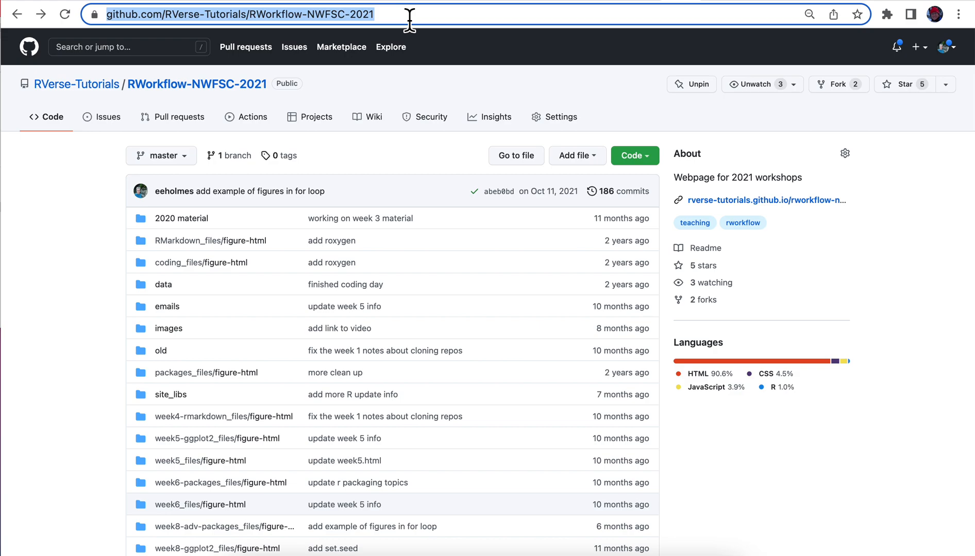
pyautogui.moveTo(946, 65)
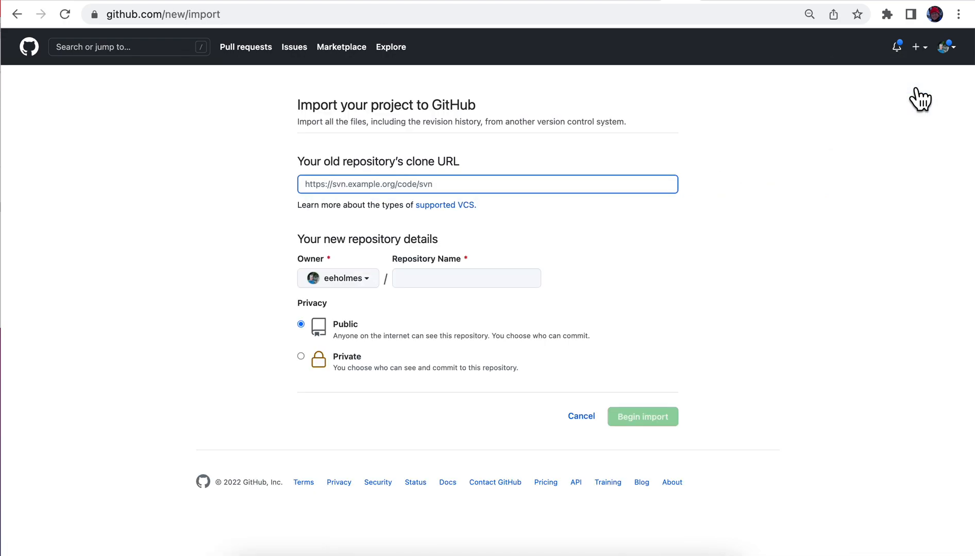
# Use the RWorkflow-NWFSC-2021 repo URL as clone source with RVerse-Tutorials as owner
pyautogui.write('https://github.com/RVerse-Tutorials/RWorkflow-NWFSC-2021')
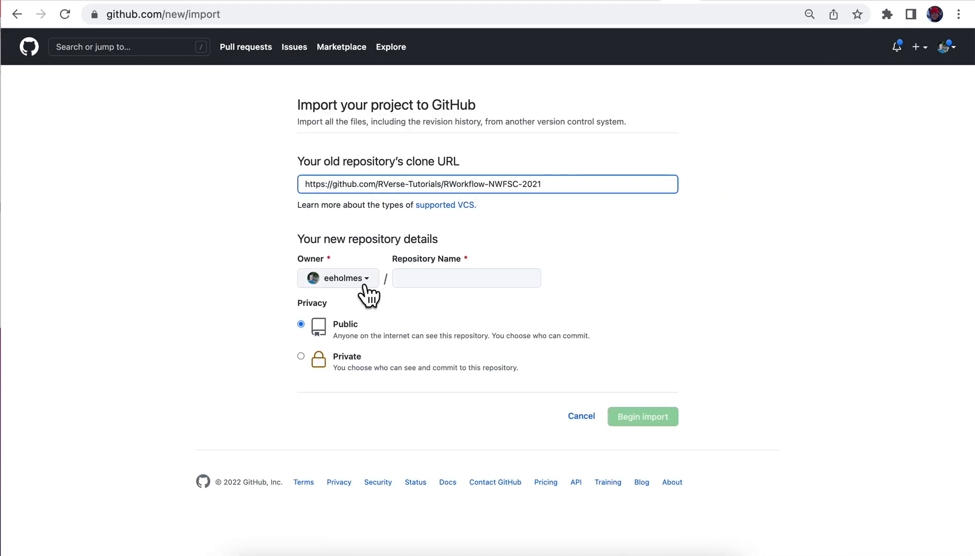
pyautogui.click(338, 278)
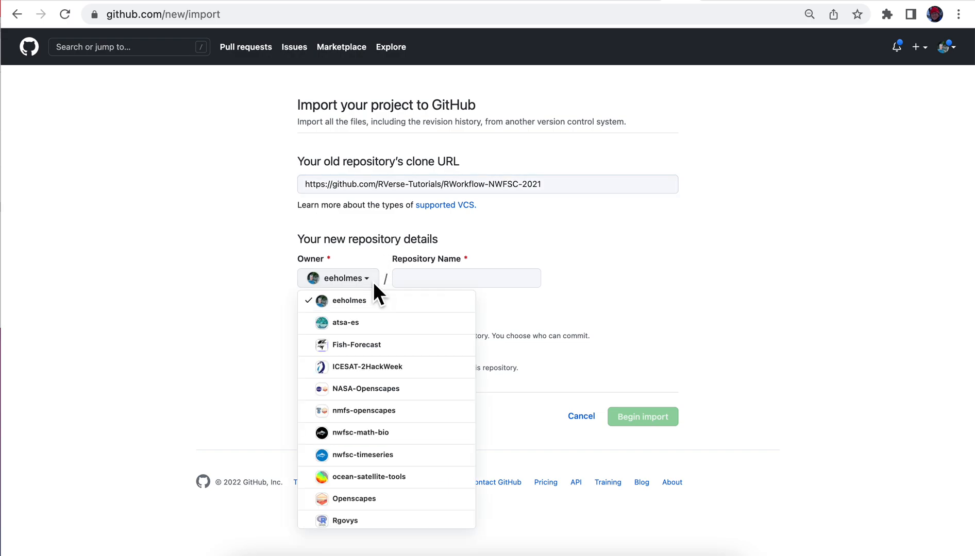
pyautogui.moveTo(369, 477)
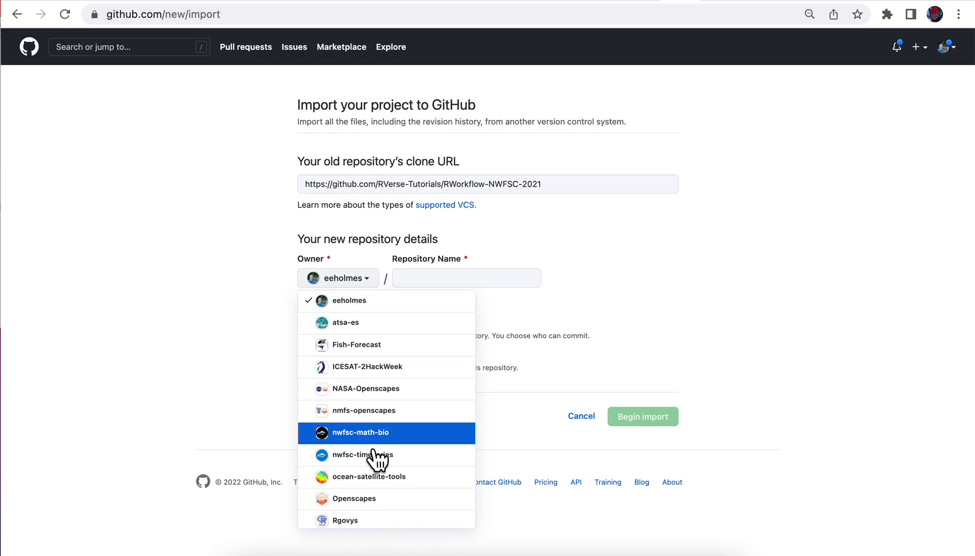
pyautogui.scroll(-3)
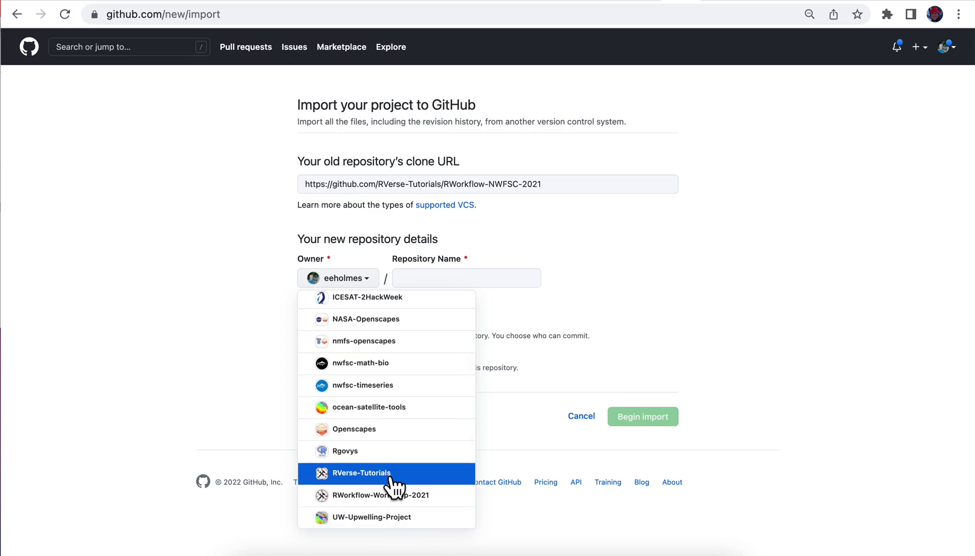
pyautogui.click(362, 473)
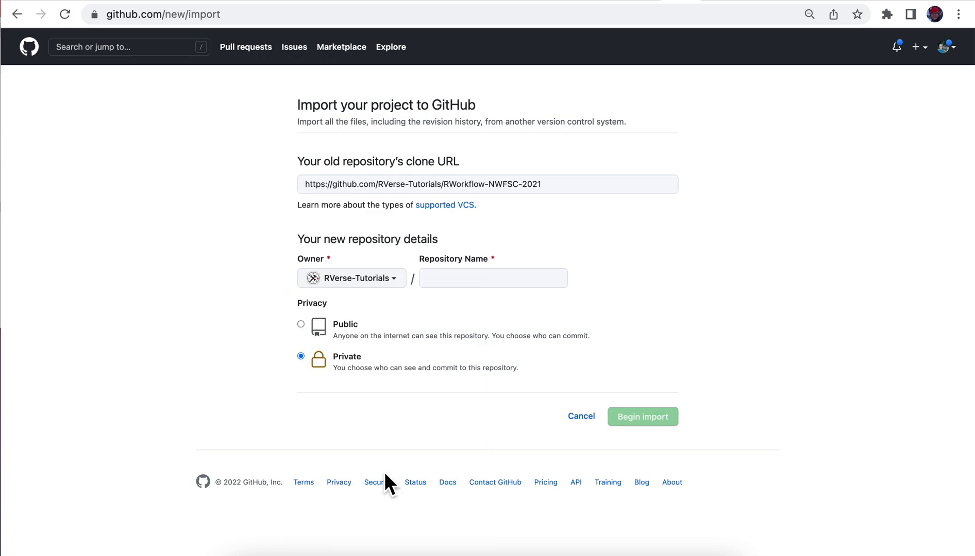
# Name the new repository RWorkflow-NWFSC-2022 and make it Public
pyautogui.click(493, 278)
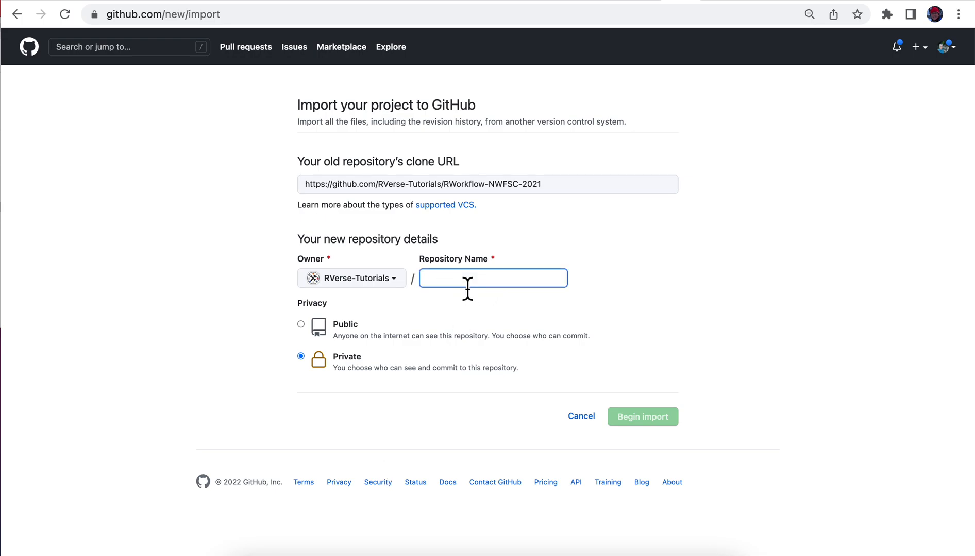
pyautogui.write('RWorkflow-NWFSC')
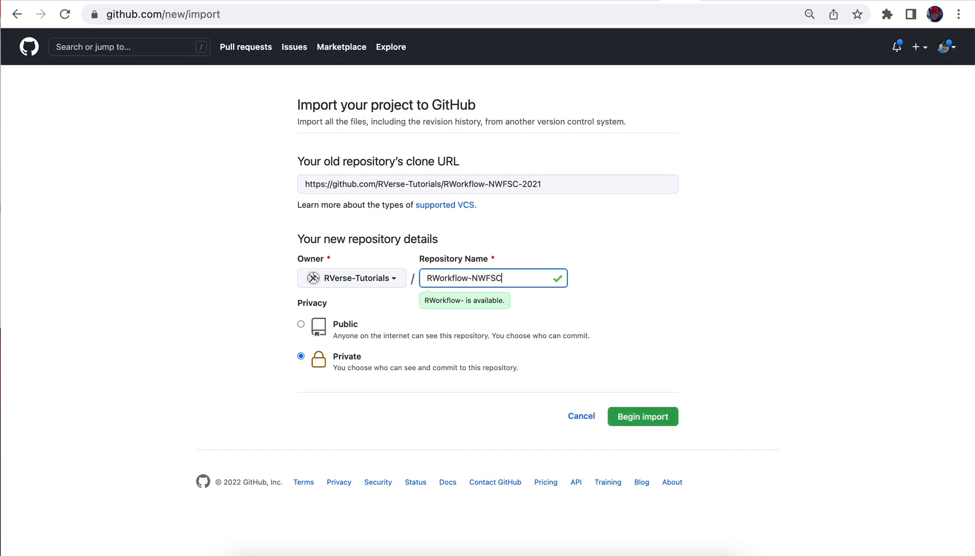
pyautogui.write('-2022')
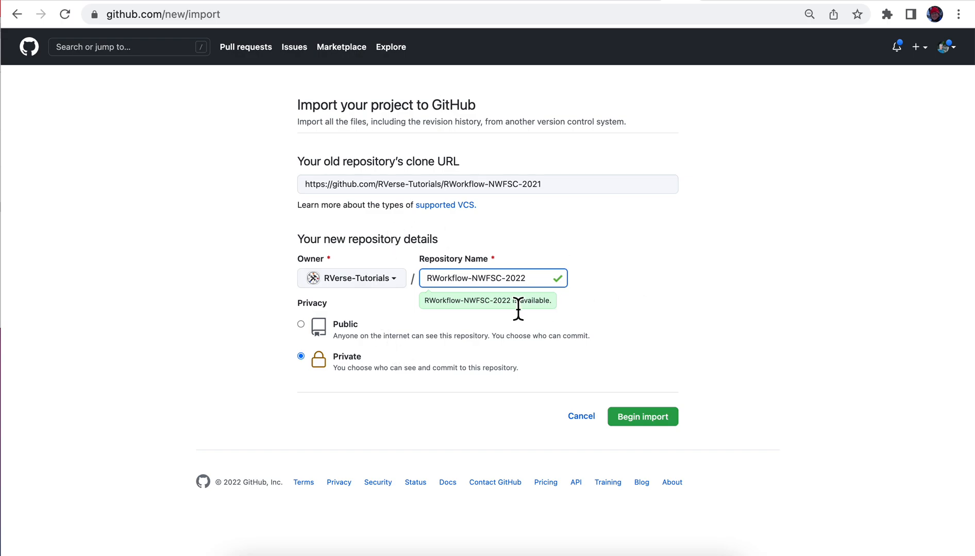
pyautogui.click(300, 323)
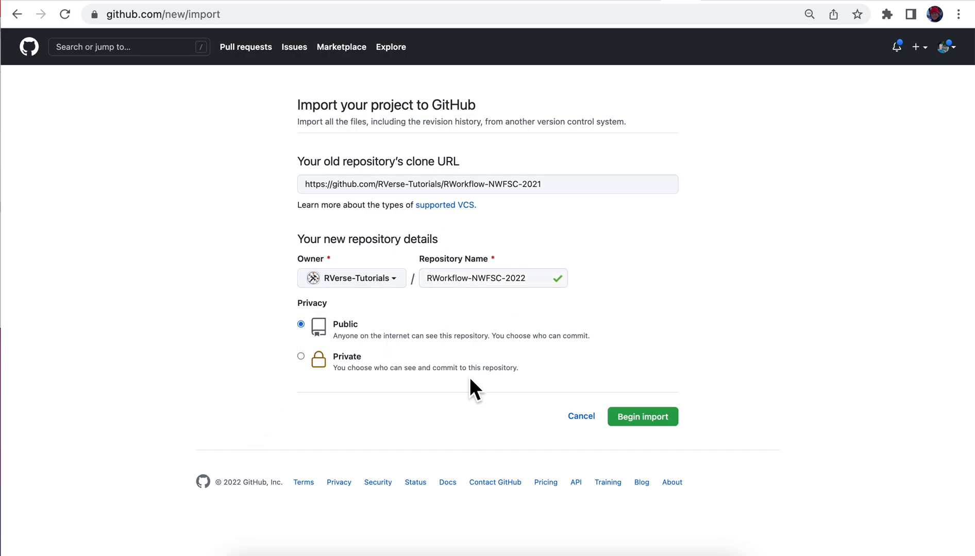
# Begin the import so GitHub starts preparing RWorkflow-NWFSC-2022
pyautogui.click(642, 416)
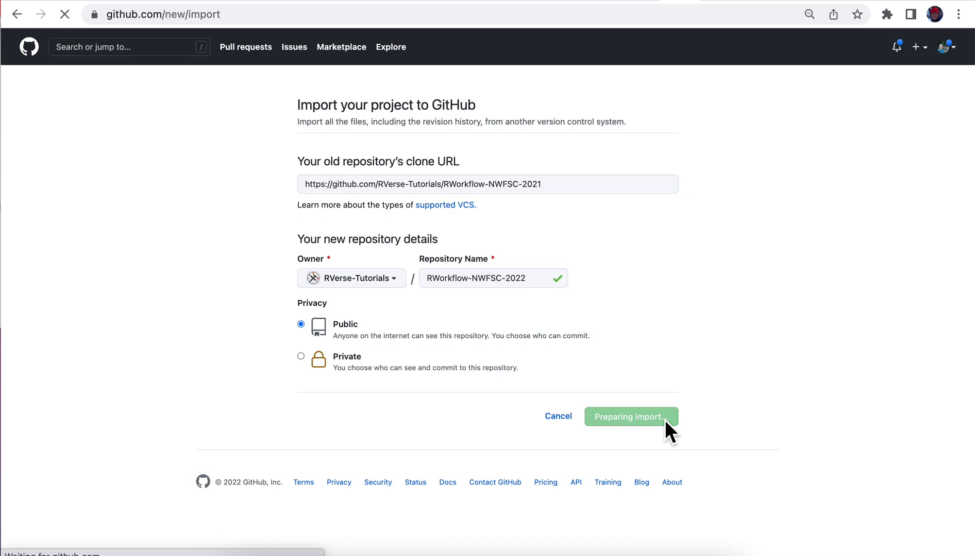
pyautogui.click(630, 417)
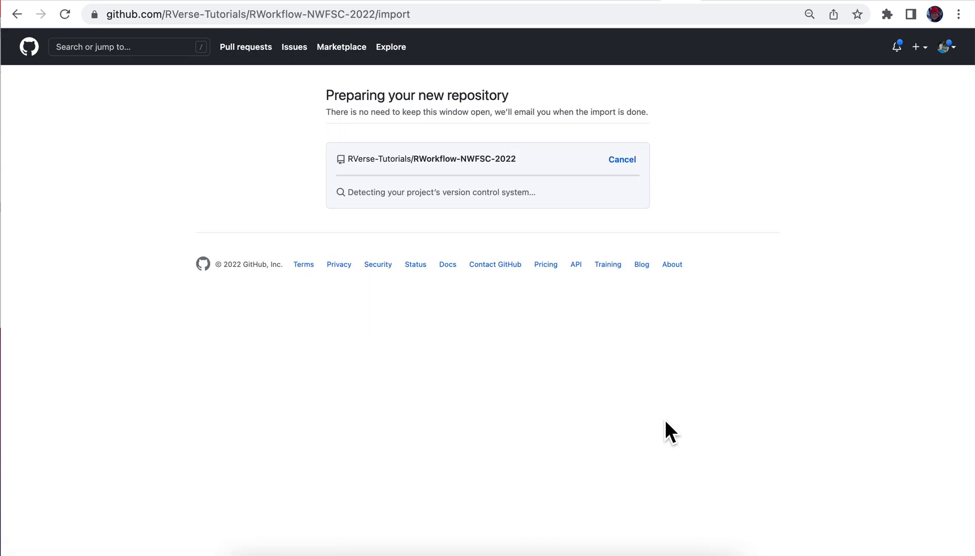